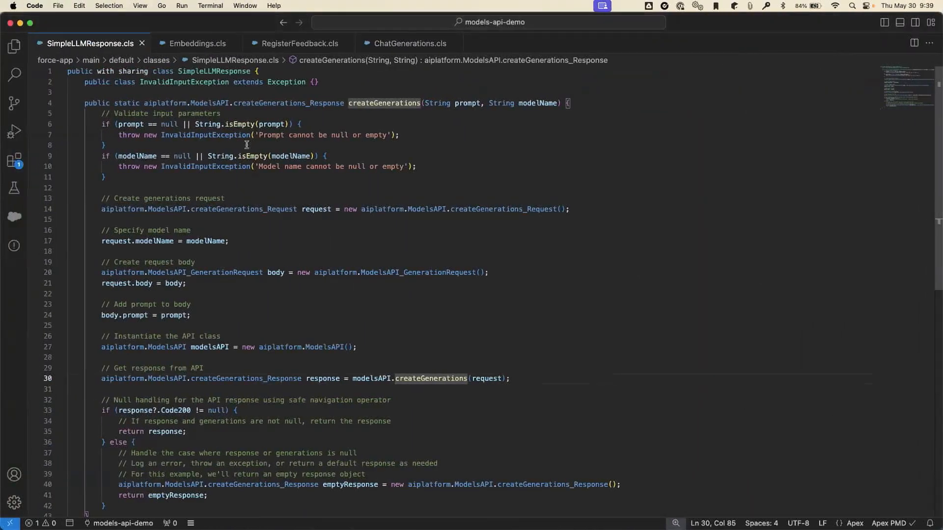
{"action": "mouse_move", "coordinate": [387, 302]}
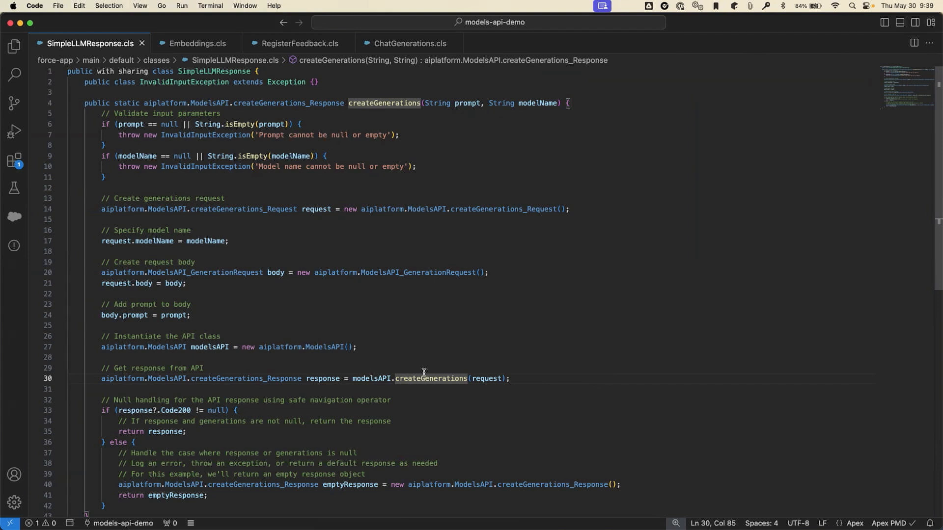
{"action": "mouse_move", "coordinate": [424, 367]}
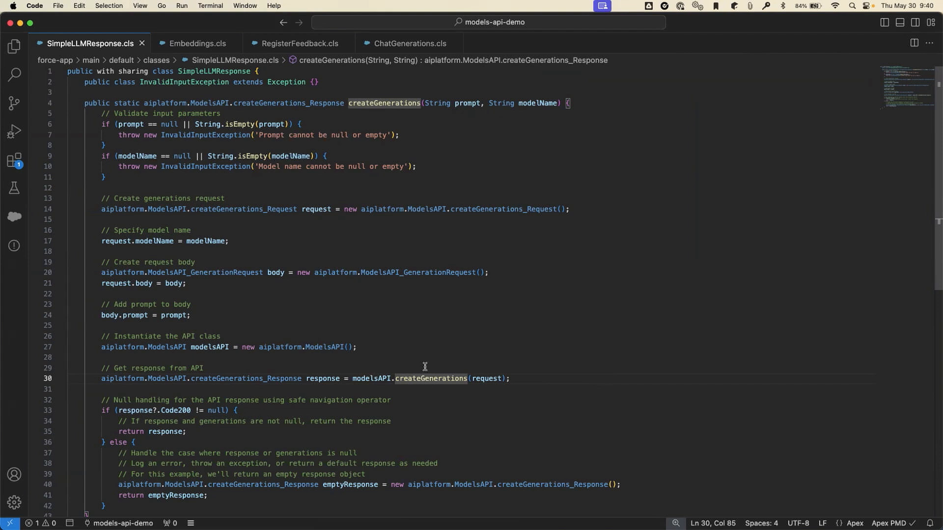
{"action": "mouse_move", "coordinate": [374, 194]}
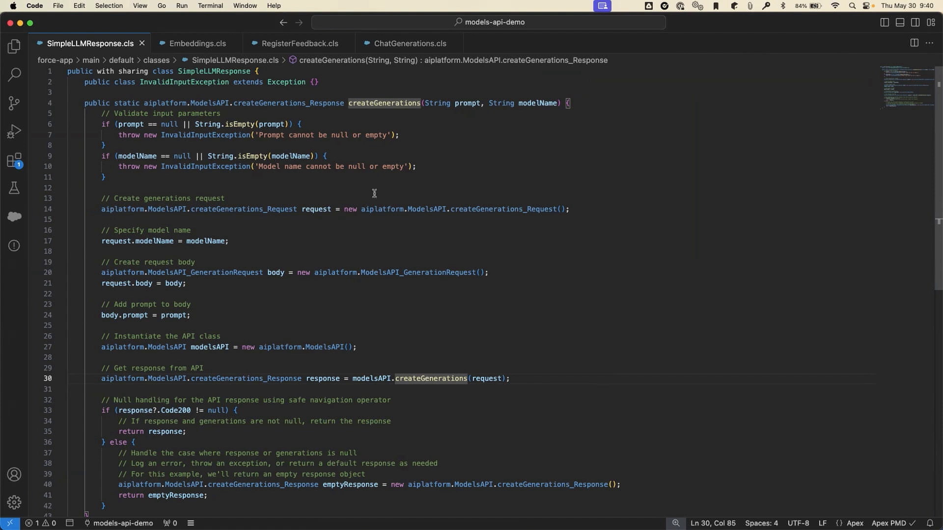
{"action": "mouse_move", "coordinate": [402, 326]}
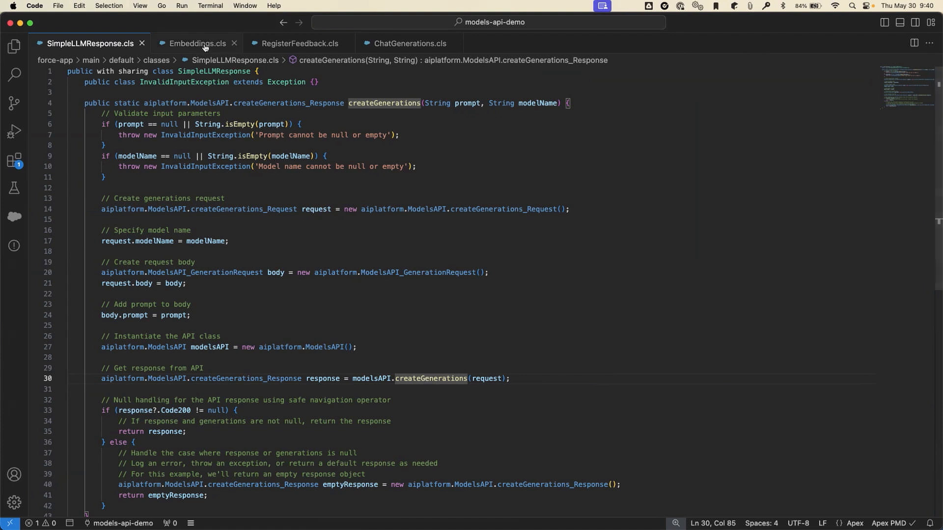
Review the Embeddings.cls code, then view the RegisterFeedback.cls class.
{"action": "left_click", "coordinate": [196, 43]}
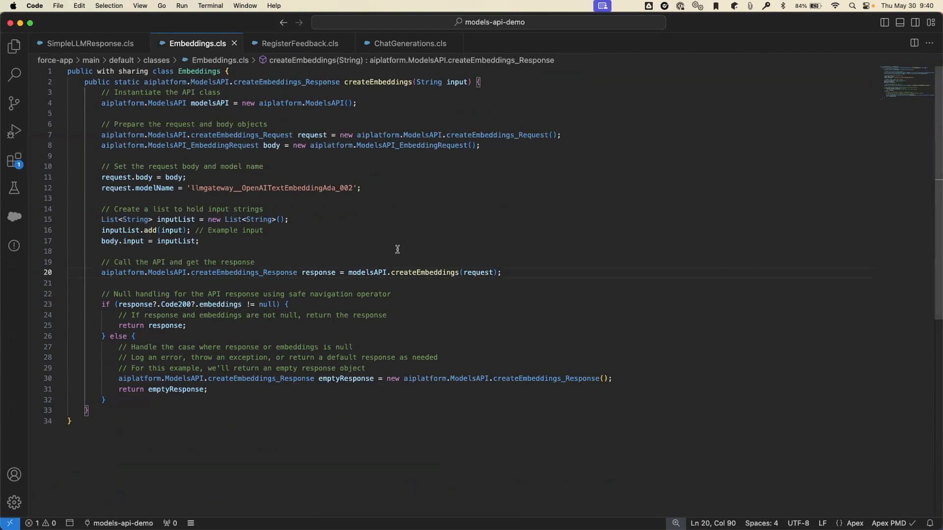
{"action": "mouse_move", "coordinate": [319, 191]}
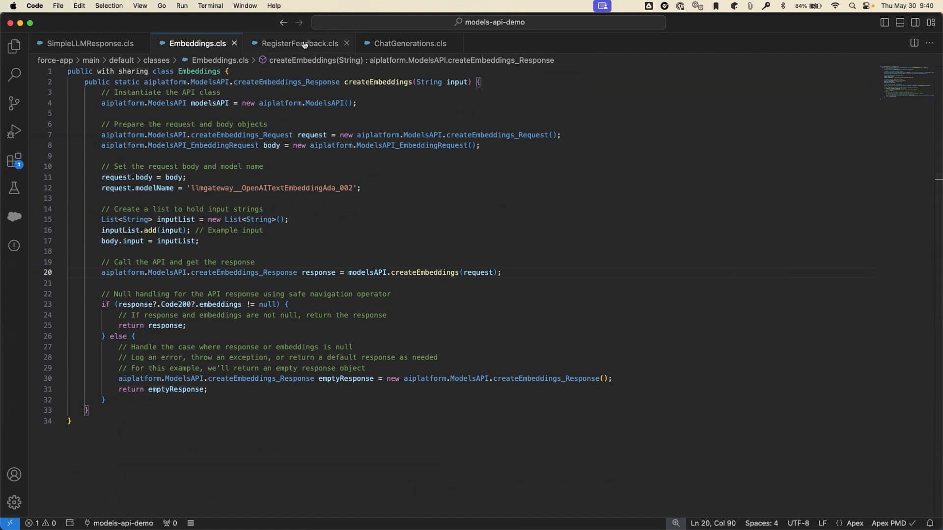
{"action": "left_click", "coordinate": [299, 44]}
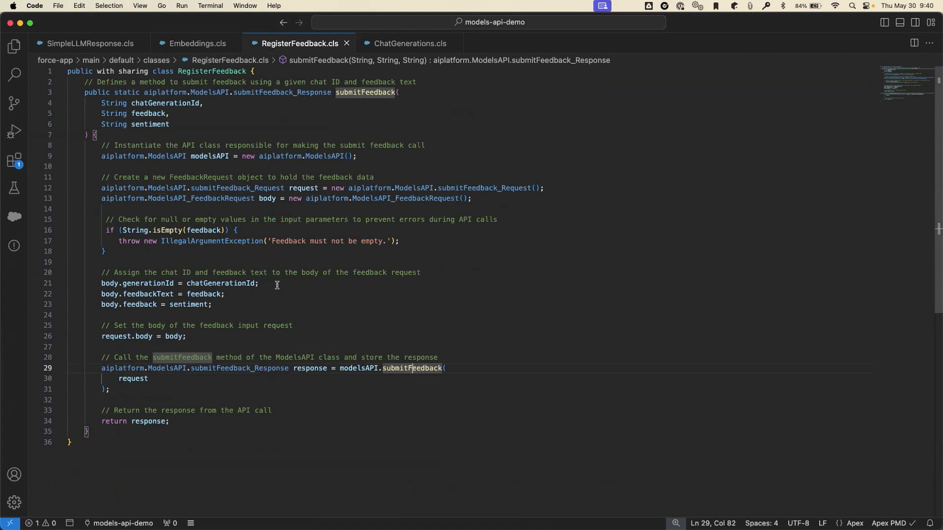
{"action": "mouse_move", "coordinate": [234, 283]}
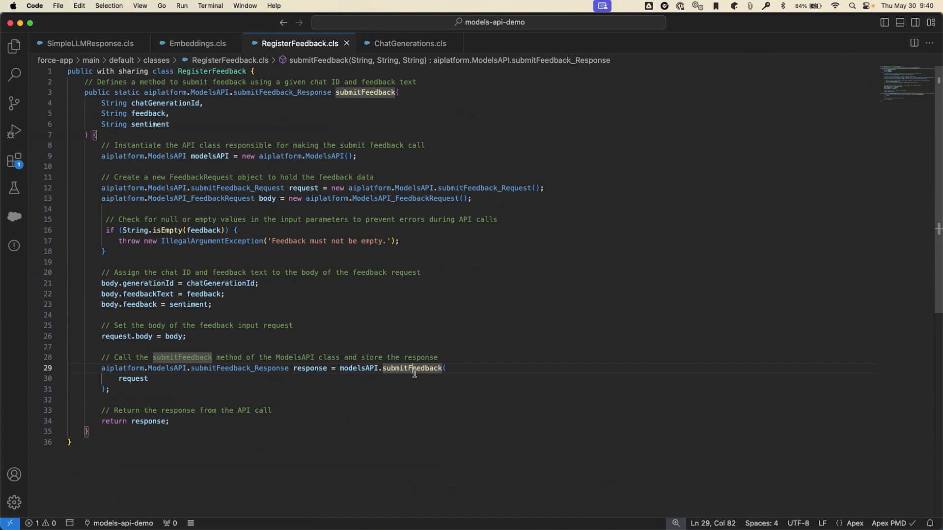
Read the ChatGenerations.cls createChatGenerations method building Models API chat requests.
{"action": "left_click", "coordinate": [411, 43]}
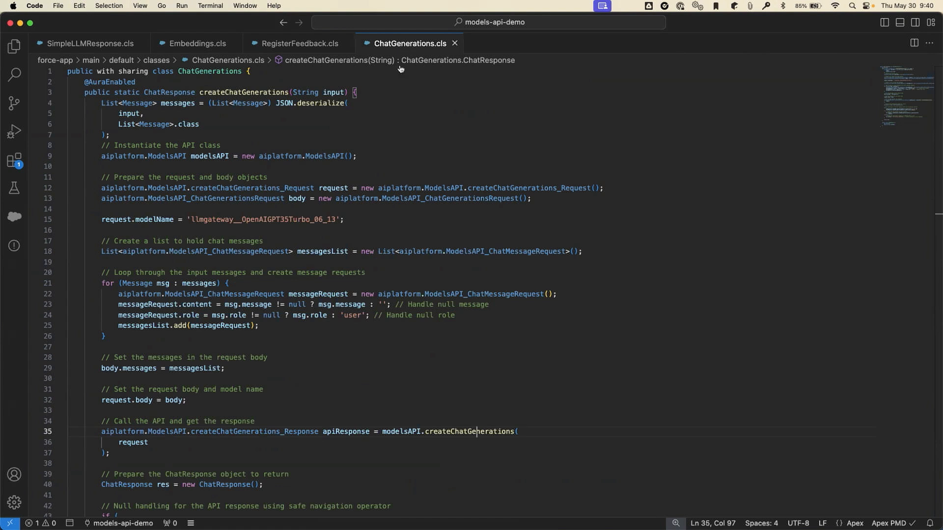
{"action": "mouse_move", "coordinate": [397, 98]}
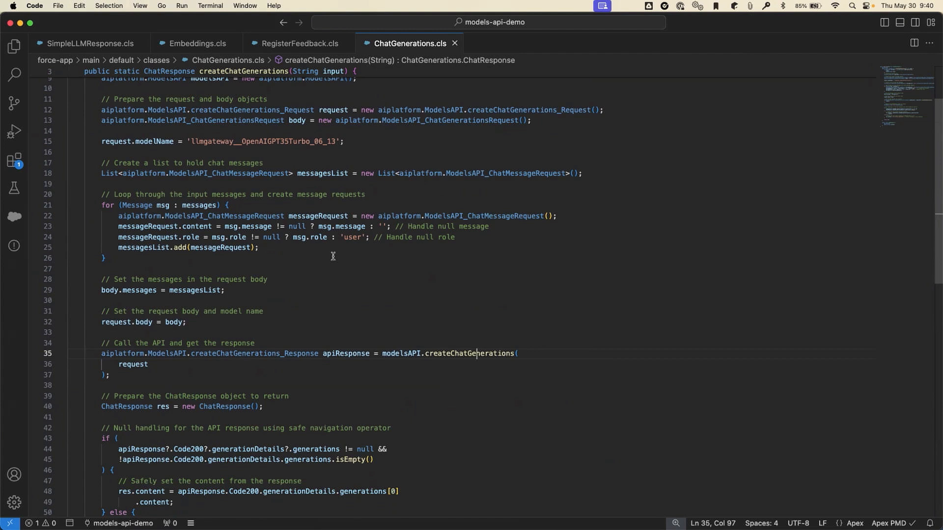
{"action": "mouse_move", "coordinate": [396, 342]}
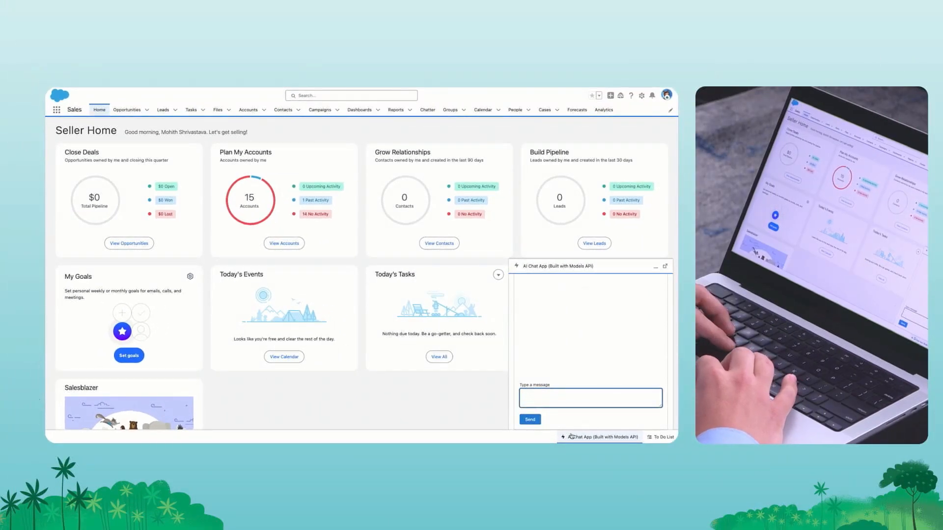
Send the meeting transcript to the AI Chat App and read its summary.
{"action": "left_click", "coordinate": [590, 397]}
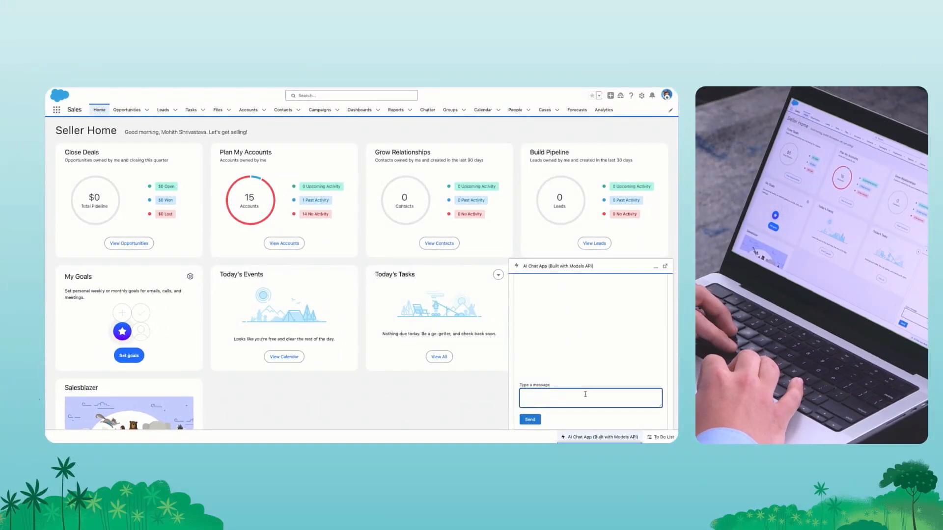
{"action": "left_click", "coordinate": [530, 419]}
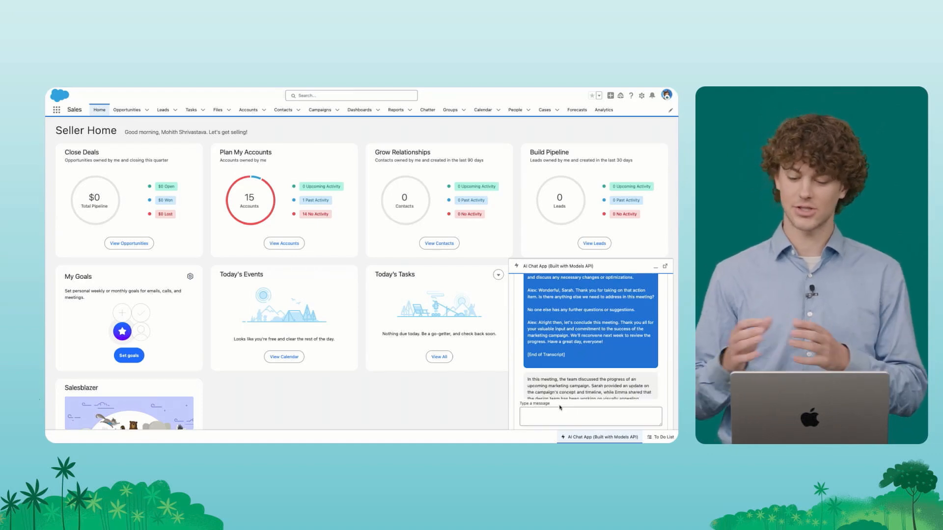
{"action": "scroll", "scroll_direction": "down", "scroll_amount": 3}
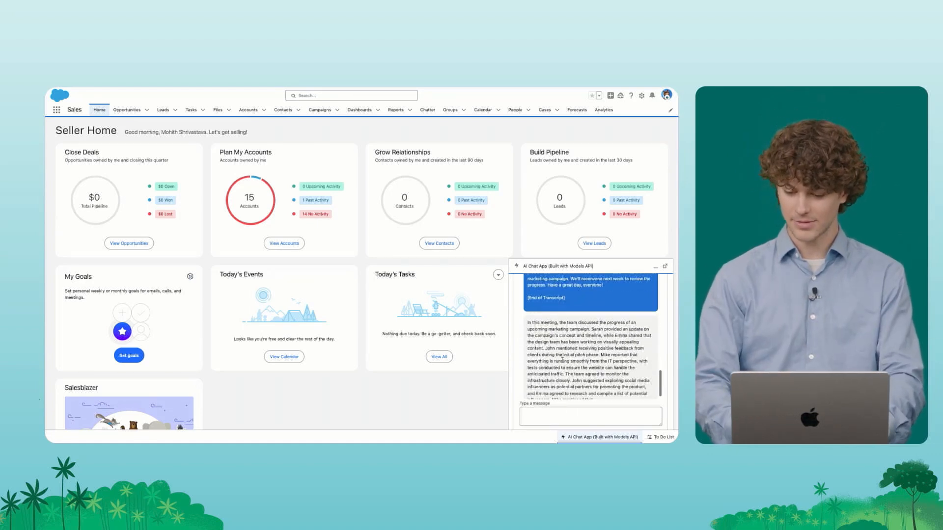
{"action": "left_click", "coordinate": [590, 416]}
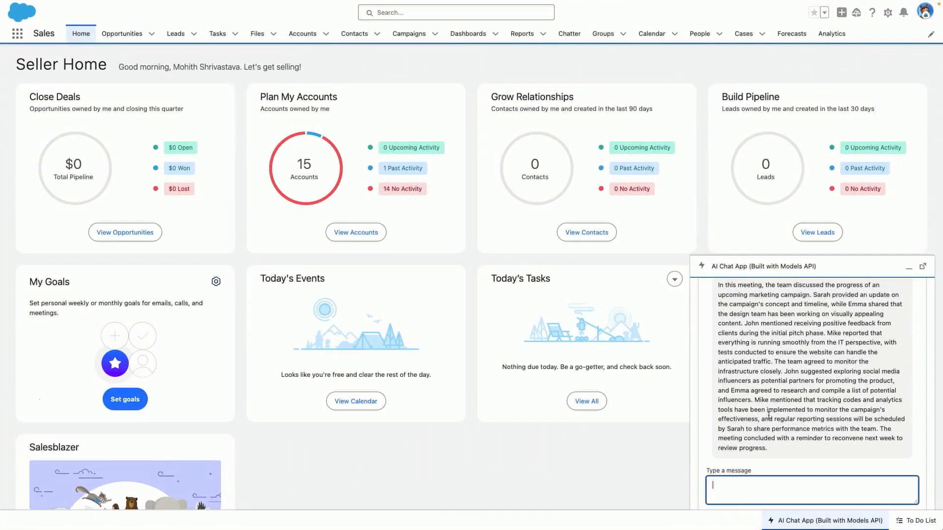
Ask the AI Chat App 'What are the action items?' and get the task list.
{"action": "type", "text": "What are the"}
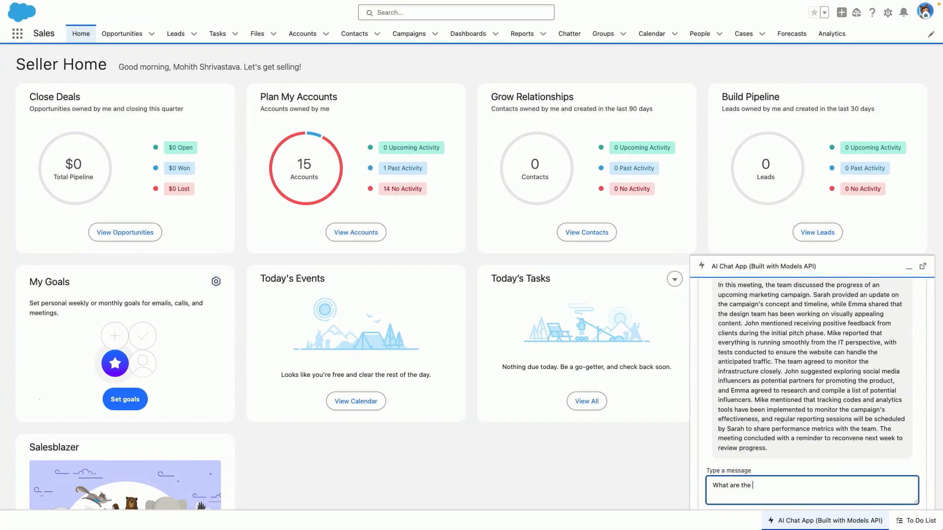
{"action": "type", "text": "action items?"}
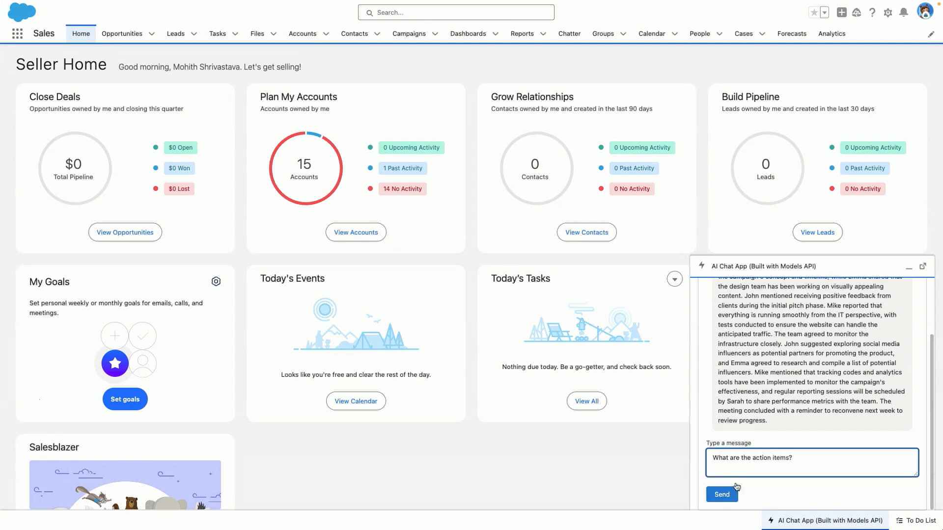
{"action": "left_click", "coordinate": [721, 493]}
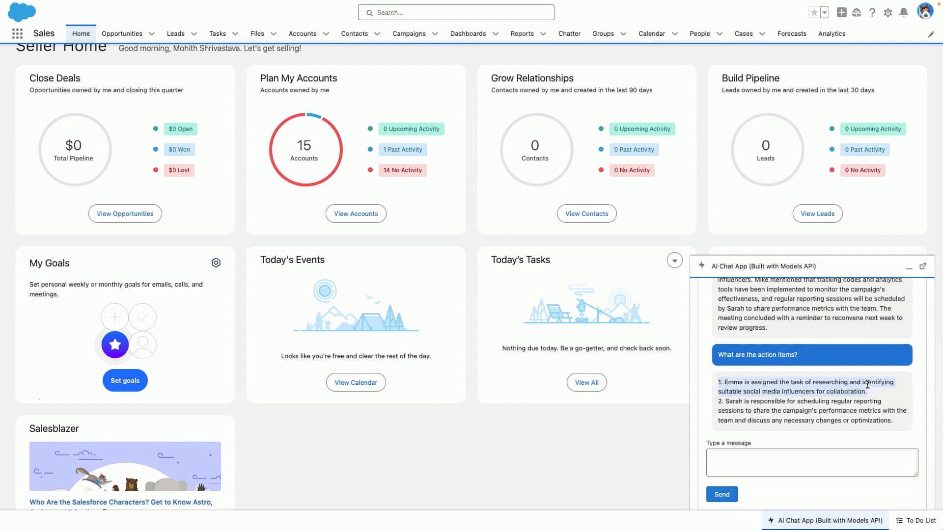
{"action": "mouse_move", "coordinate": [760, 182]}
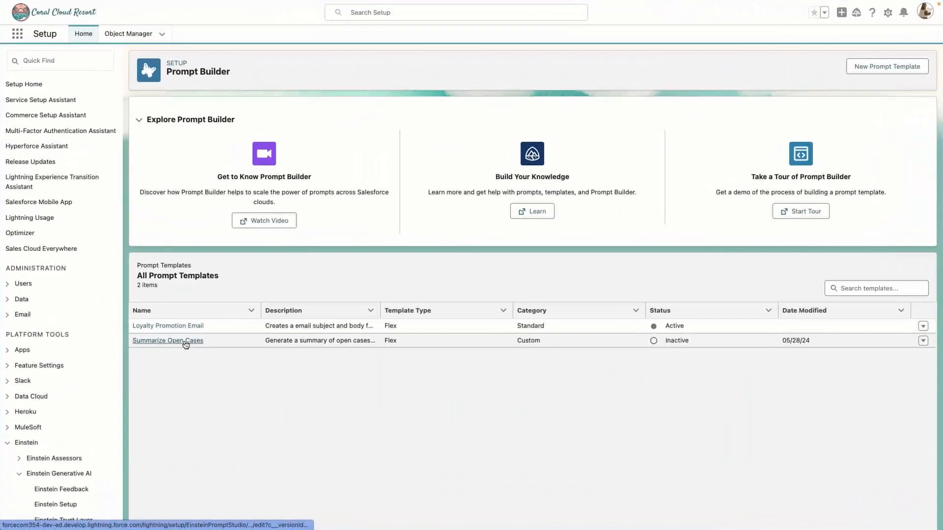
Open Summarize Open Cases and check its model list, keeping OpenAI GPT 3.5 Turbo.
{"action": "left_click", "coordinate": [168, 340]}
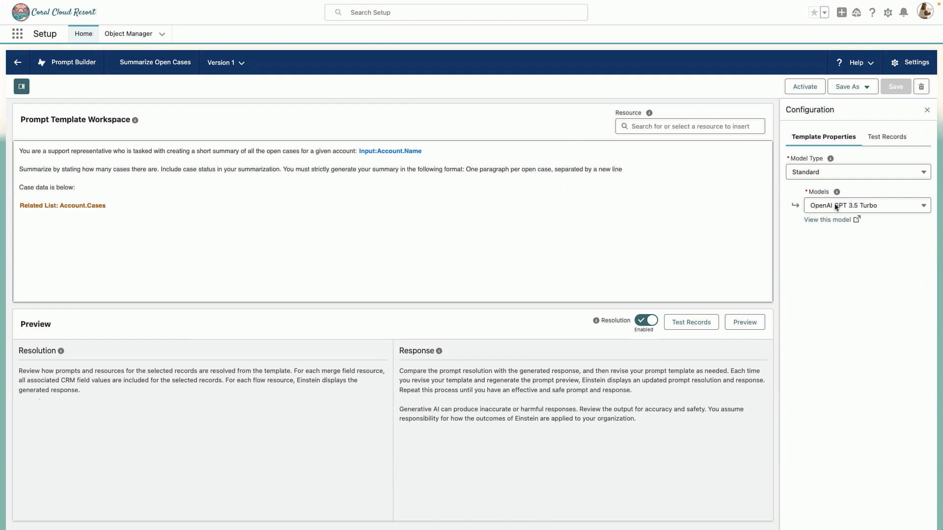
{"action": "left_click", "coordinate": [866, 205]}
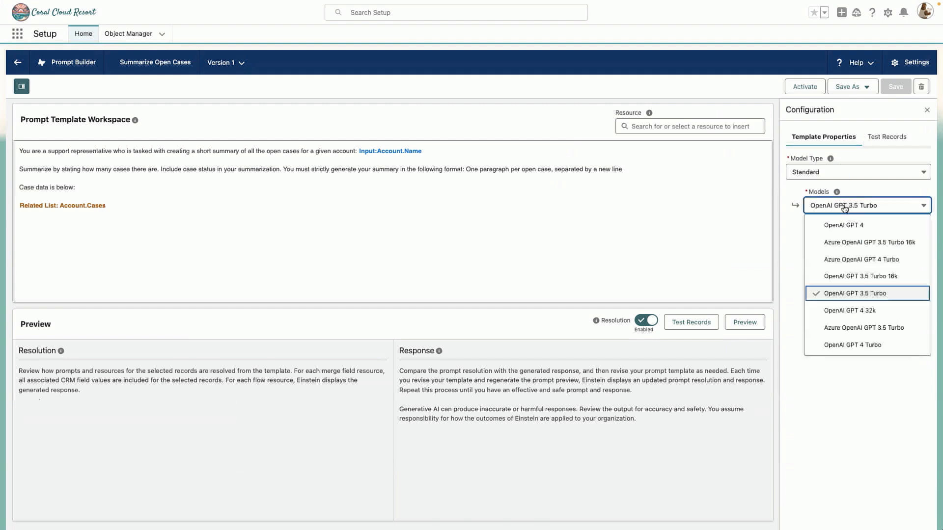
{"action": "left_click", "coordinate": [850, 294]}
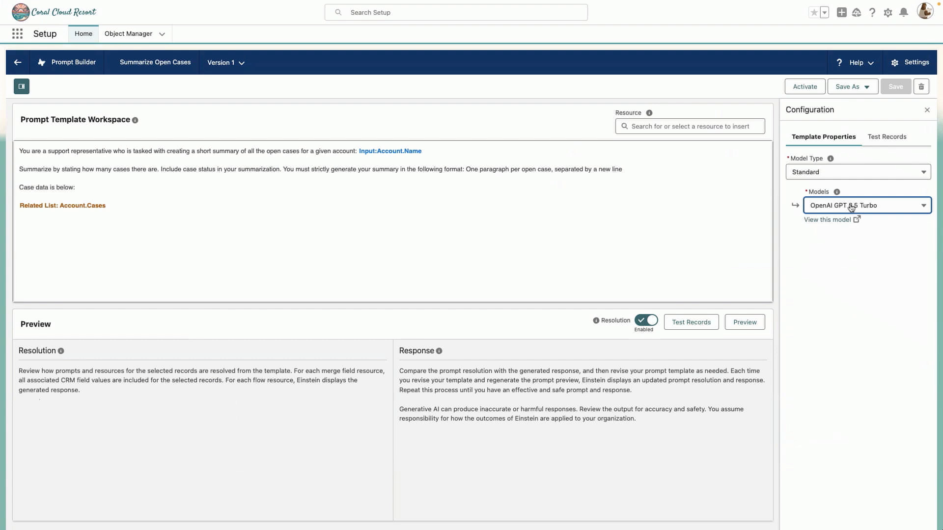
{"action": "left_click", "coordinate": [866, 205]}
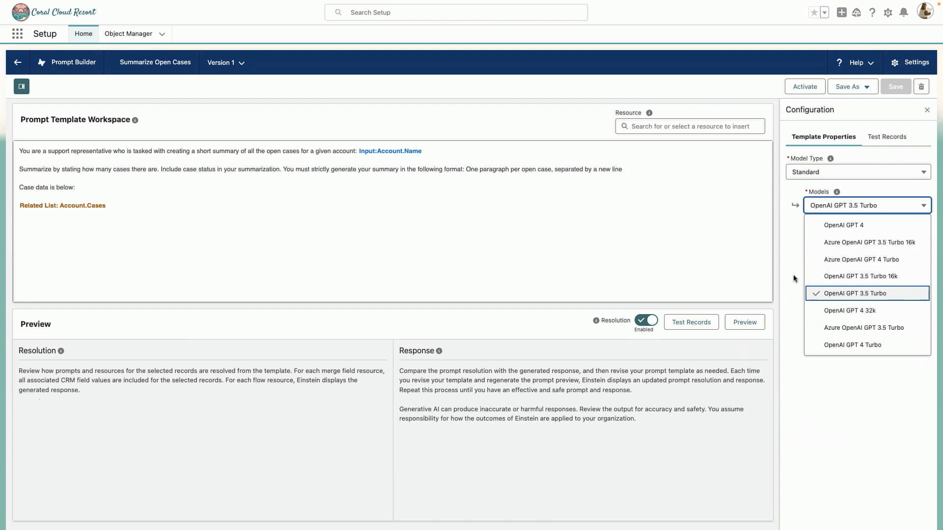
Replace the 'one paragraph per open case' wording with Input:Format, saving version 3.
{"action": "left_click", "coordinate": [866, 294]}
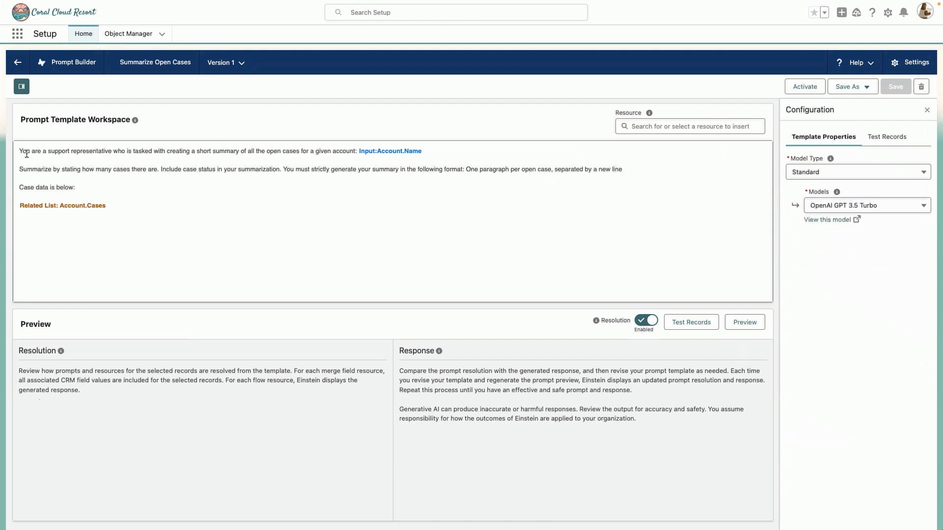
{"action": "left_click_drag", "start_coordinate": [20, 150], "coordinate": [245, 148]}
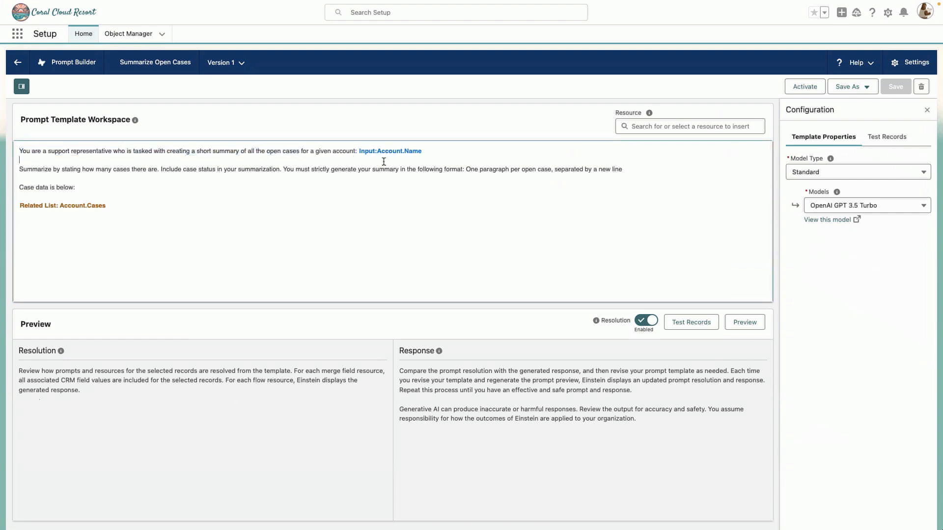
{"action": "left_click_drag", "start_coordinate": [281, 169], "coordinate": [577, 169]}
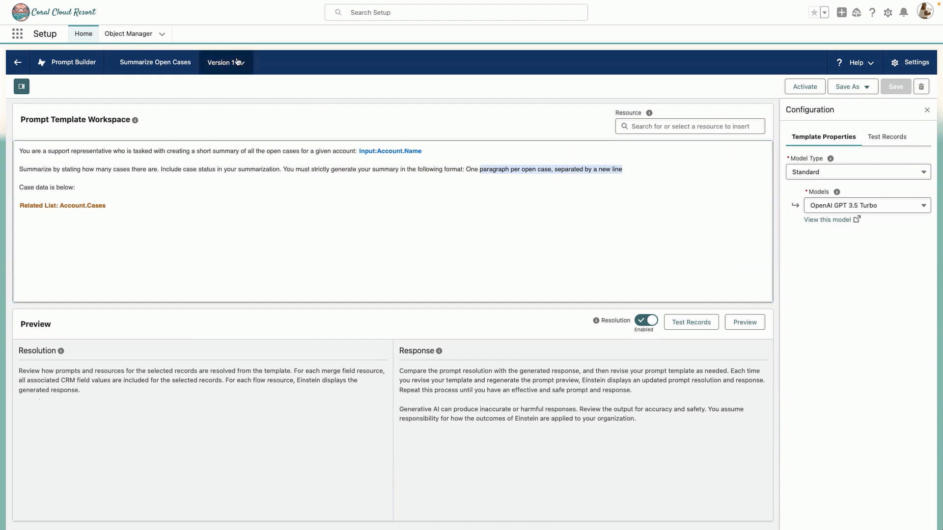
{"action": "left_click", "coordinate": [225, 62]}
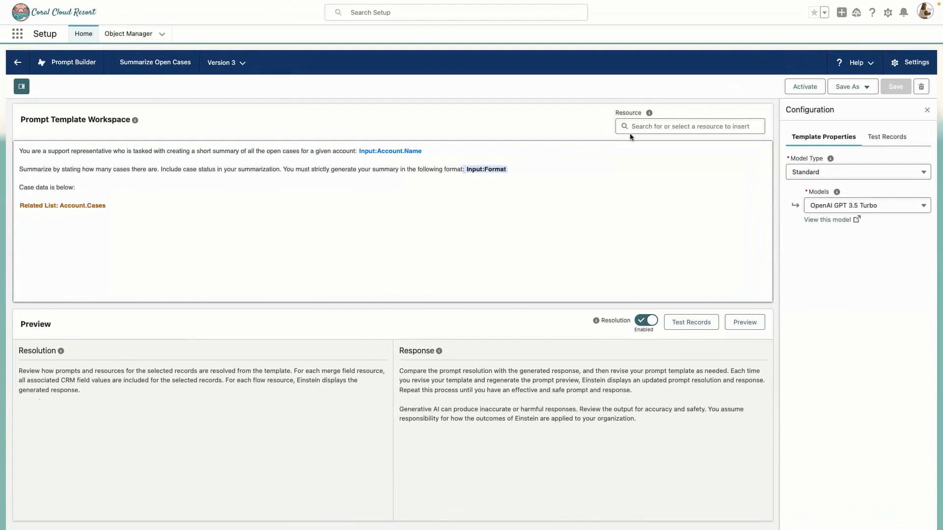
Preview version 3 with Format 'Bullet Points' for Edge Communications, listing three cases.
{"action": "left_click", "coordinate": [689, 125]}
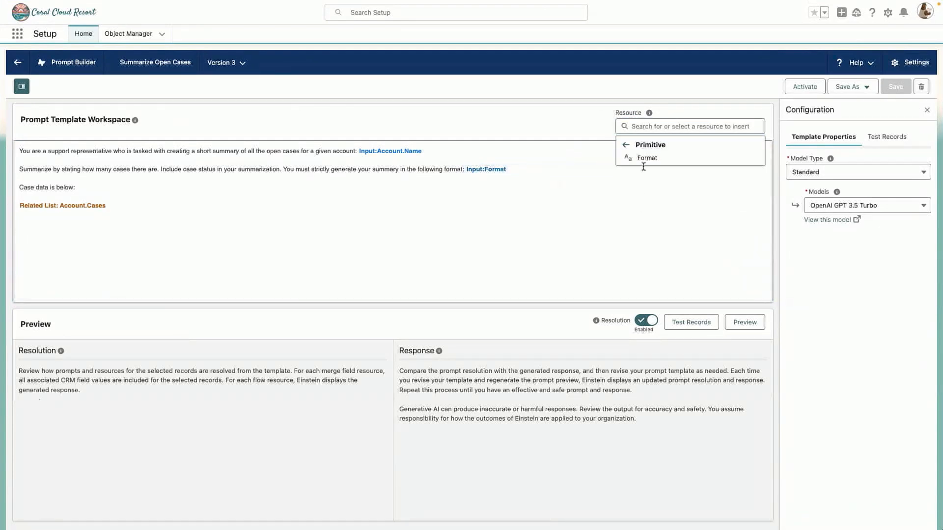
{"action": "mouse_move", "coordinate": [563, 171]}
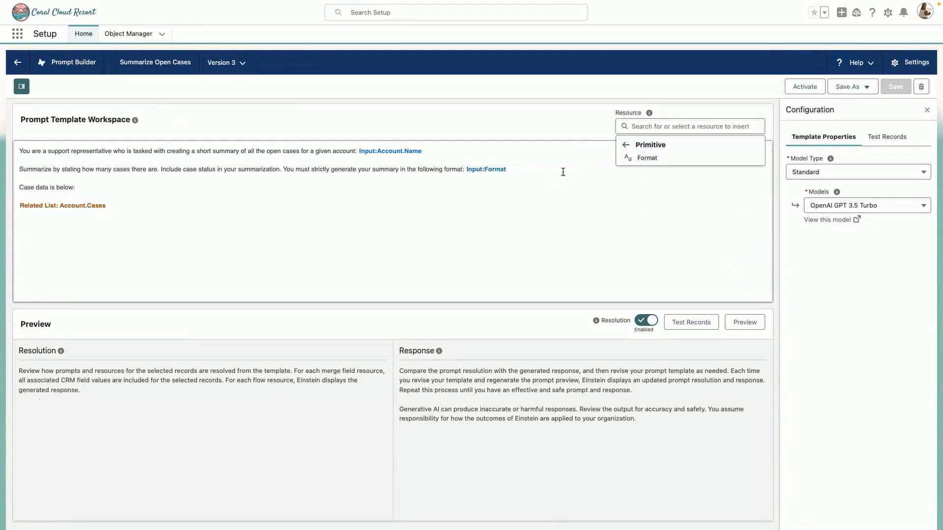
{"action": "left_click", "coordinate": [885, 136]}
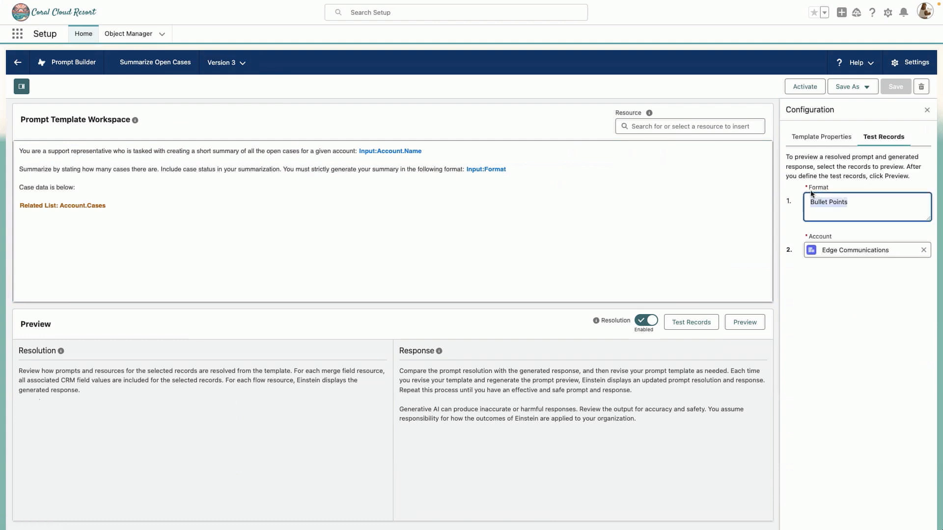
{"action": "mouse_move", "coordinate": [804, 225]}
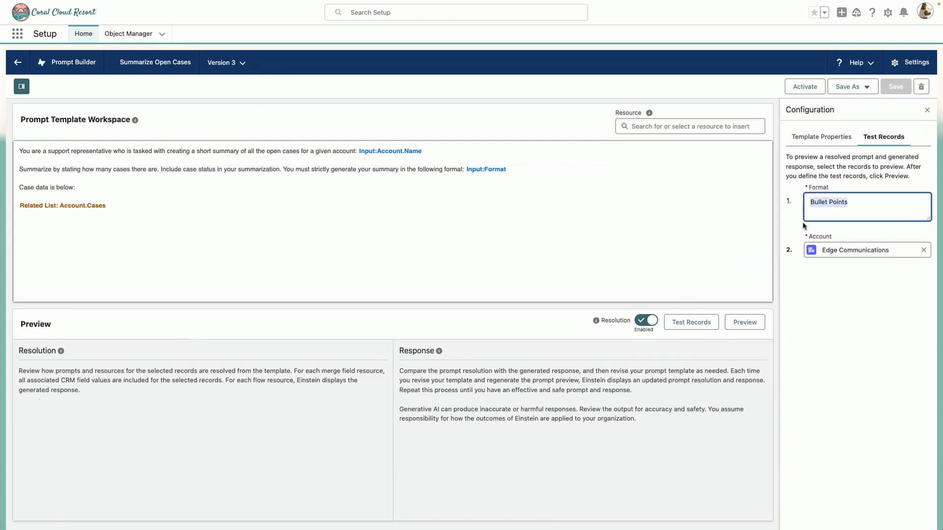
{"action": "left_click", "coordinate": [744, 321]}
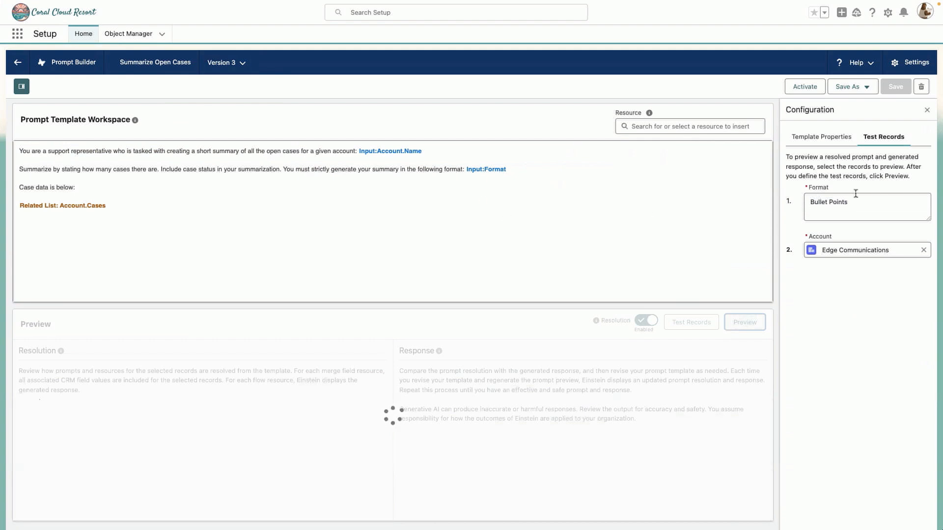
{"action": "left_click", "coordinate": [744, 322]}
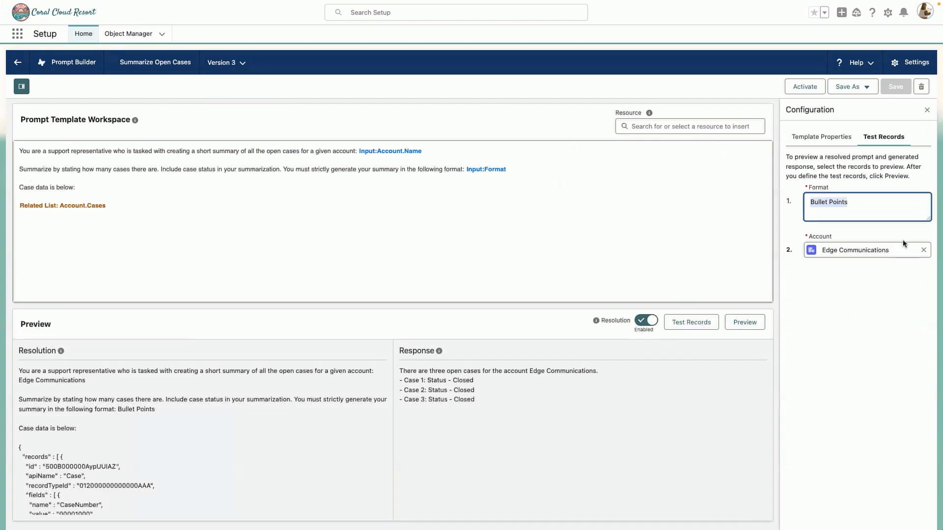
{"action": "mouse_move", "coordinate": [480, 404]}
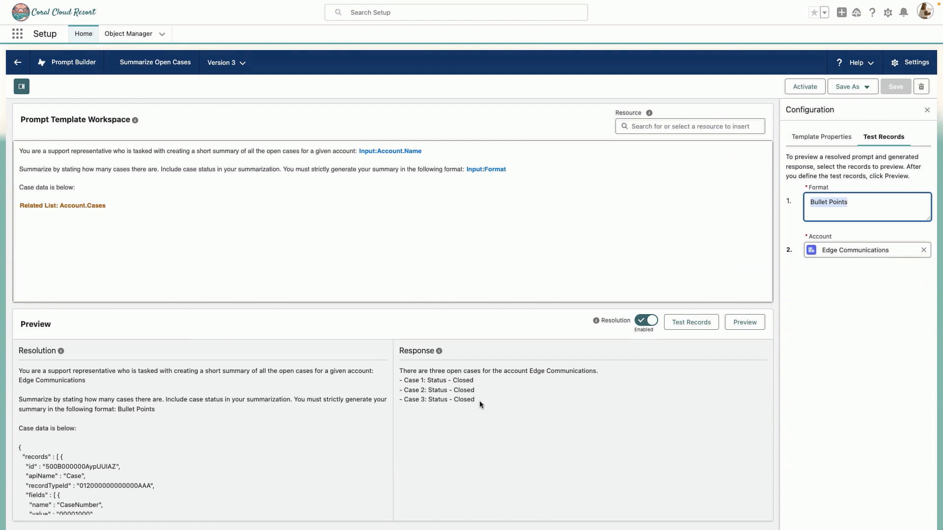